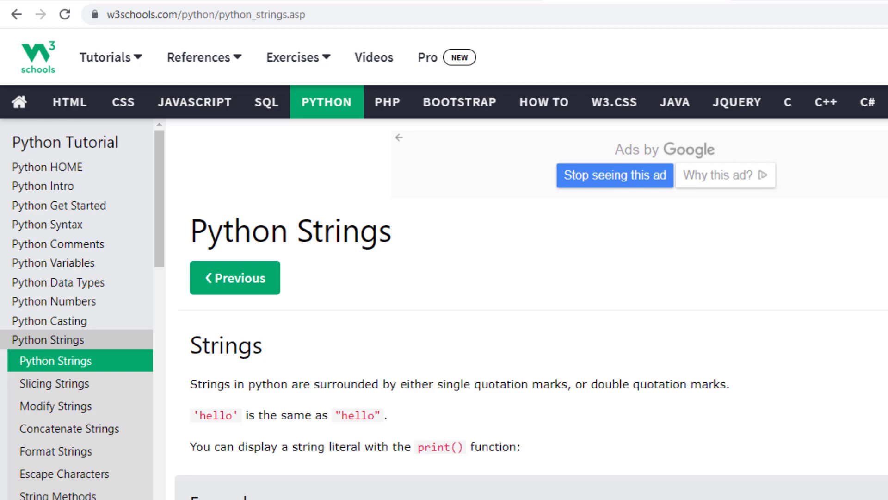
# Step: Change the index to the slice a[1:5] and run it so the output shows 'ello'
pyautogui.scroll(-3)
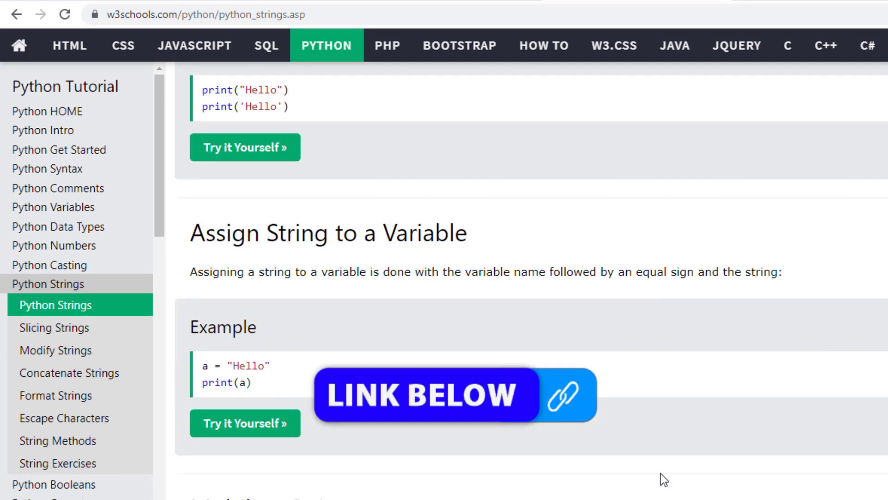
pyautogui.scroll(-3)
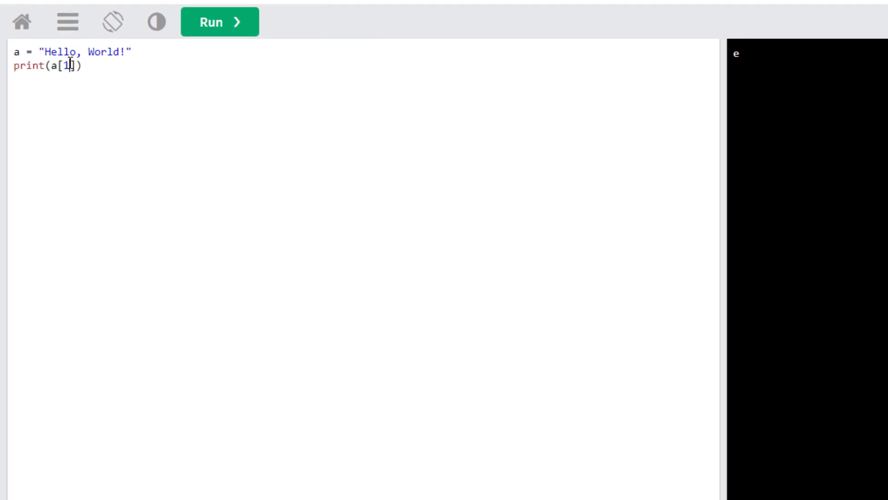
pyautogui.write(':5')
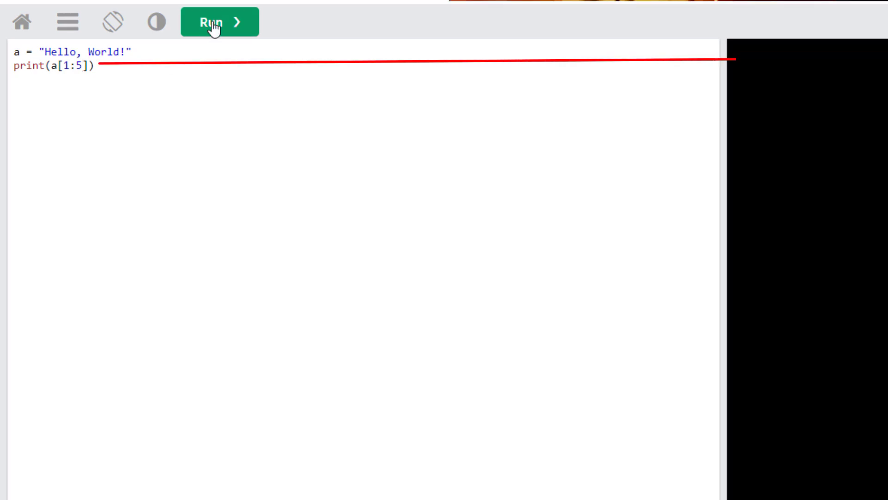
pyautogui.click(220, 22)
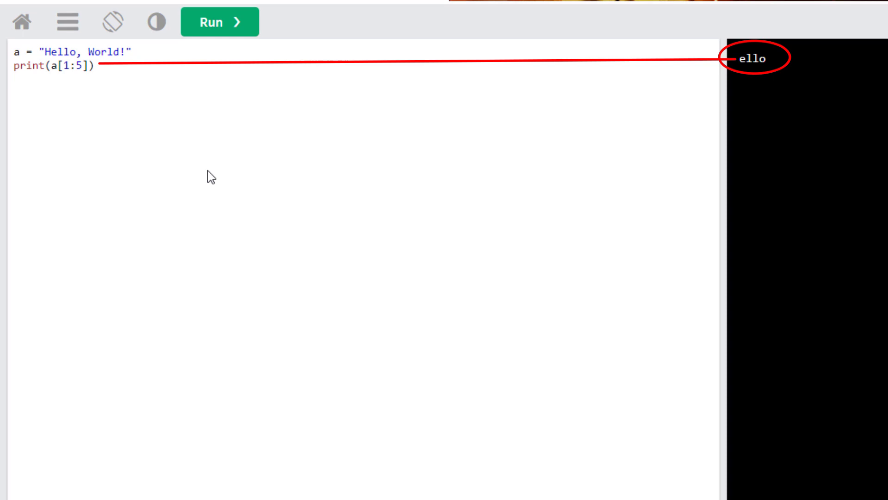